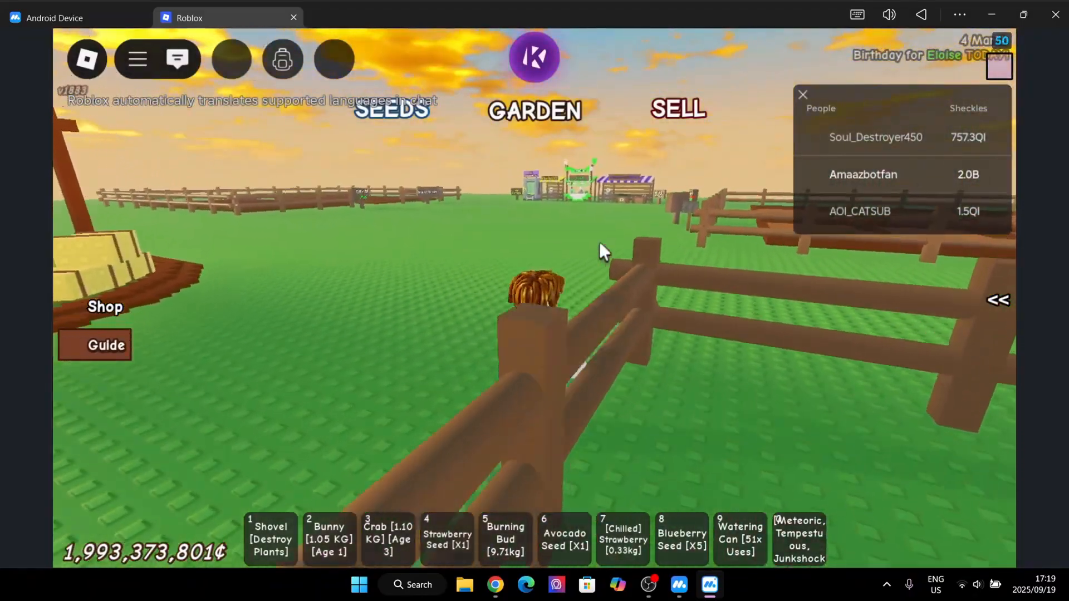
Close the Roblox Android Device window and return to the MuMuPlayer device manager.
click(136, 58)
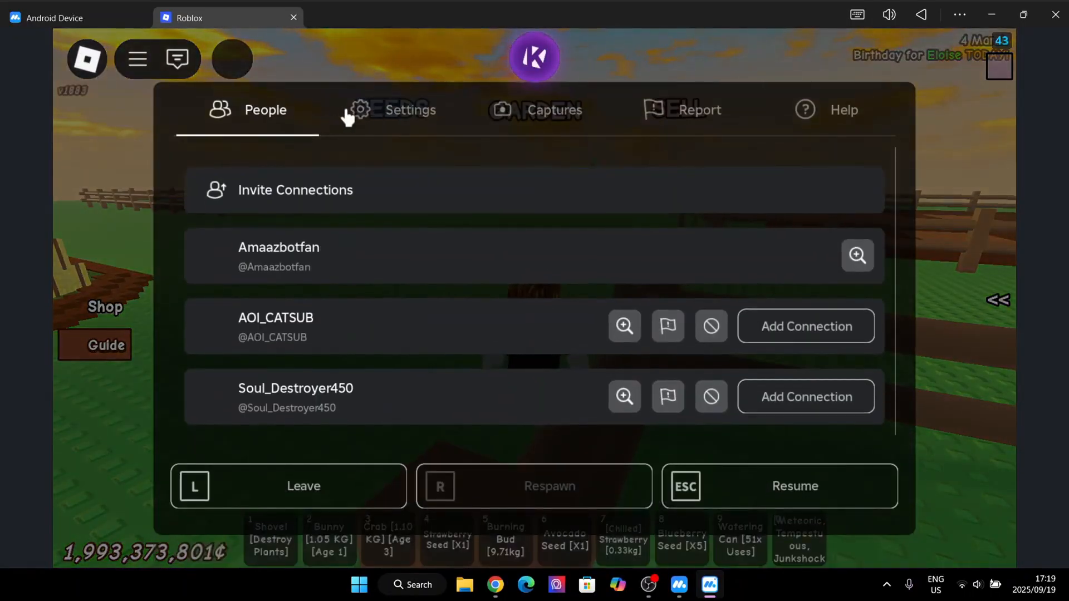
click(391, 110)
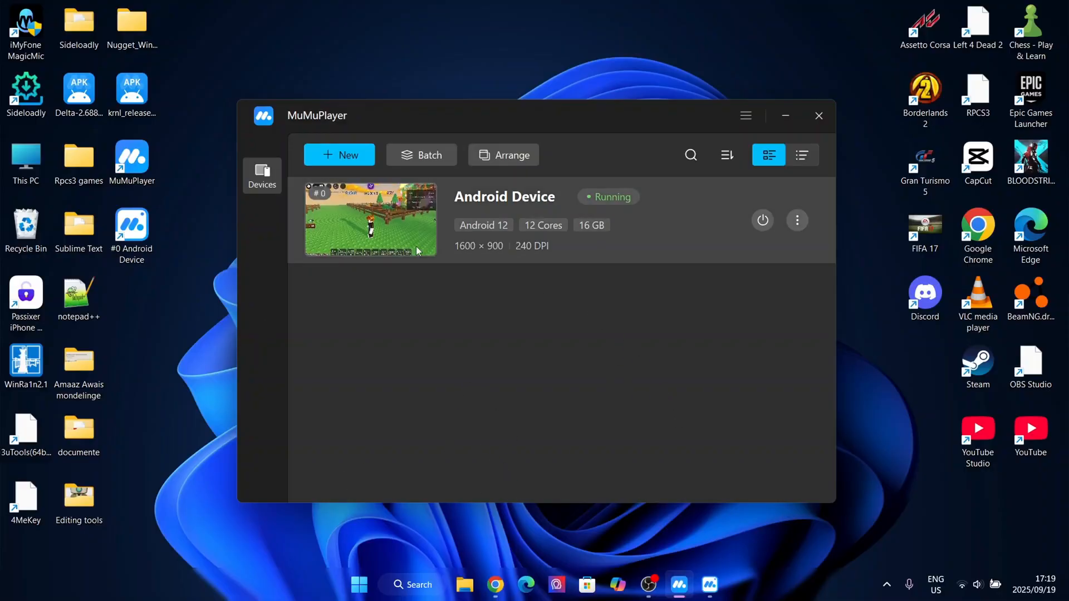
mouse_move(797, 219)
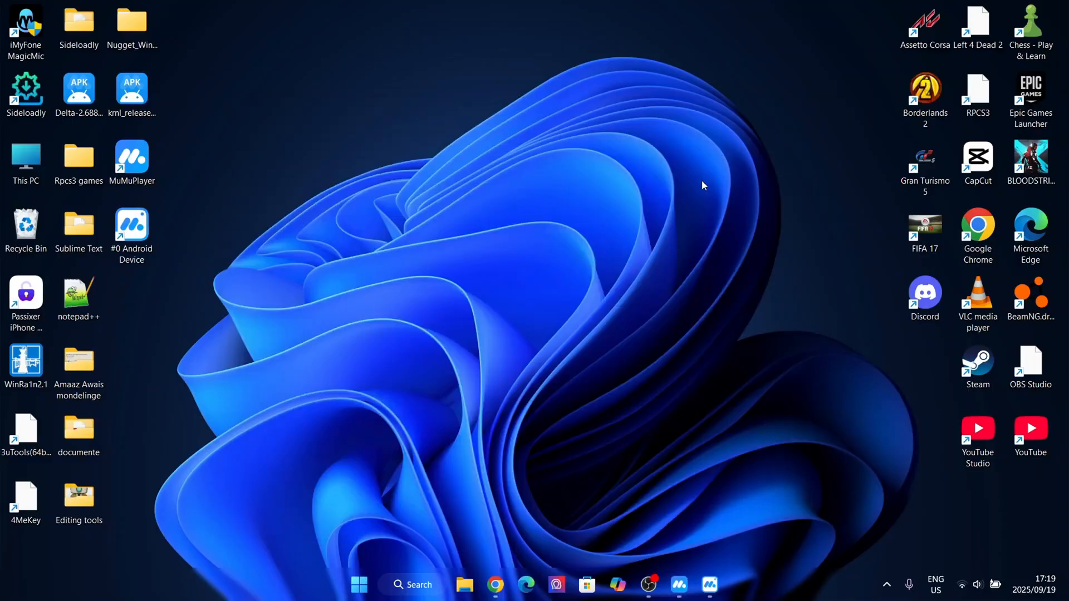
mouse_move(475, 198)
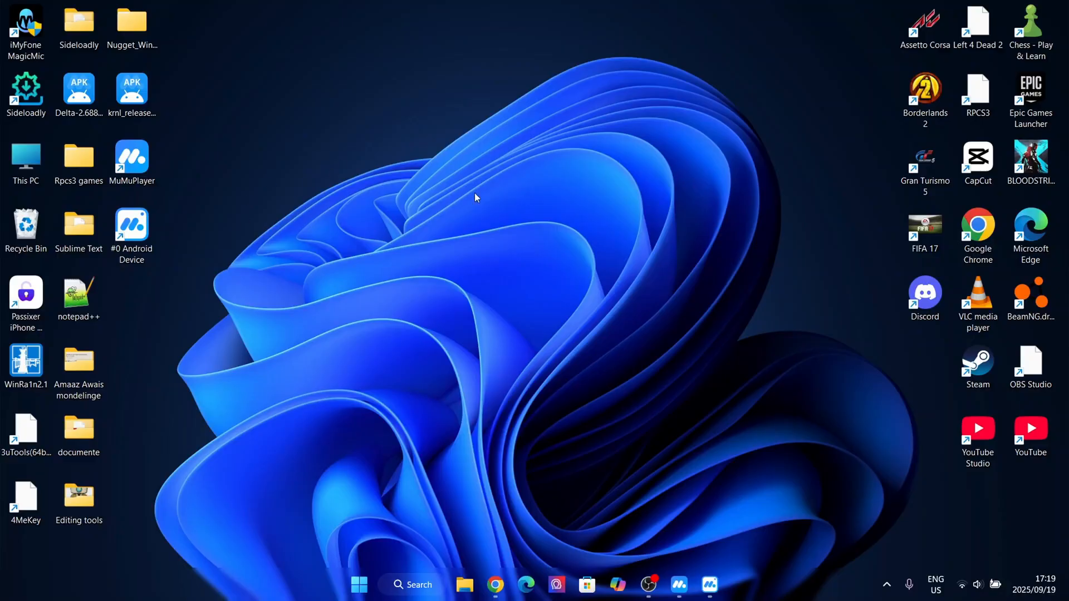
mouse_move(483, 190)
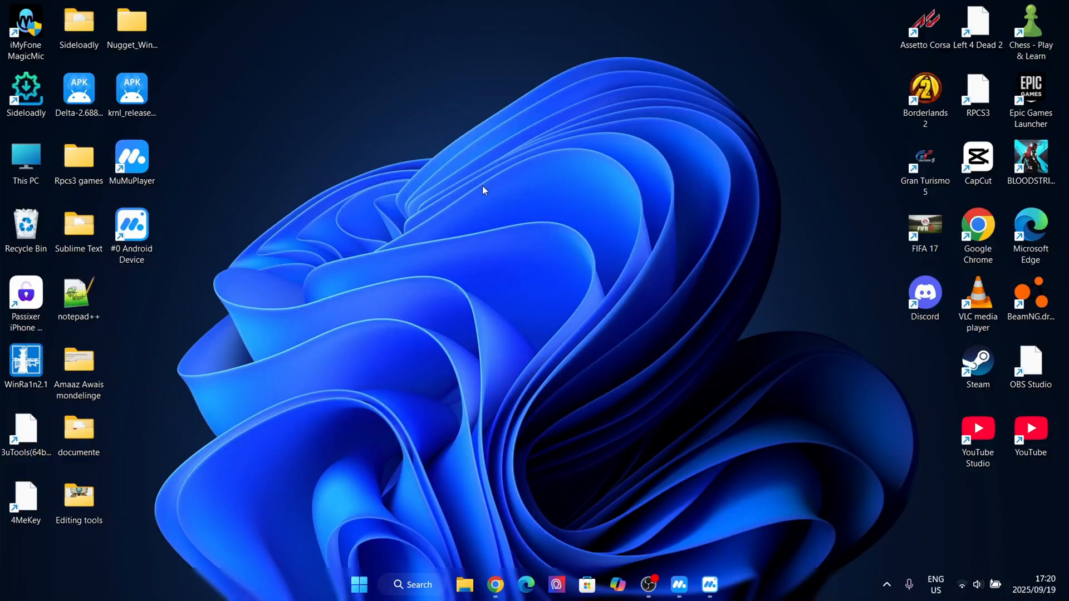
mouse_move(628, 278)
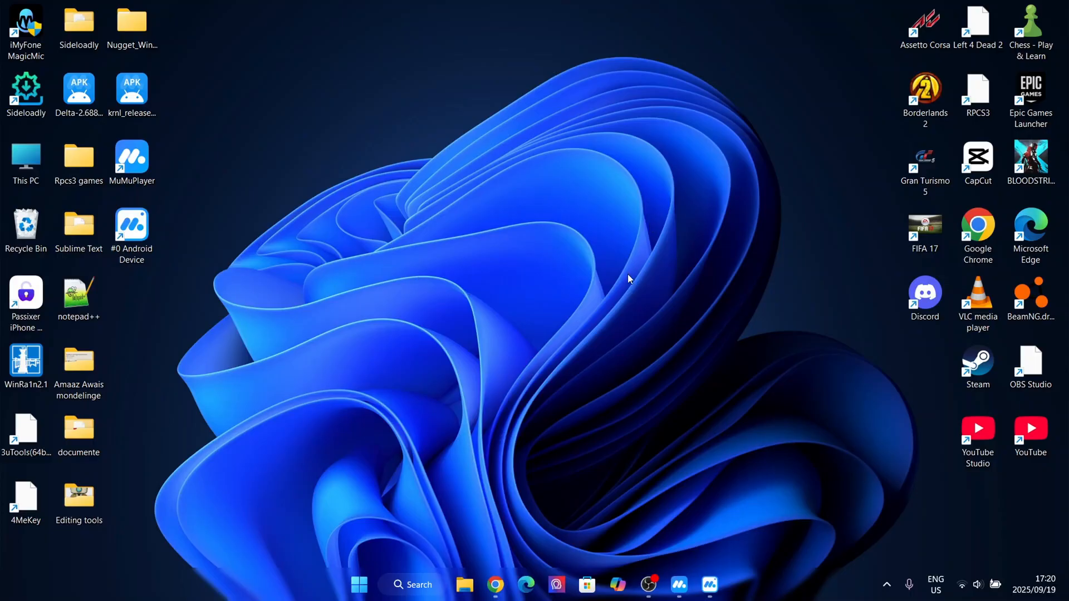
mouse_move(482, 355)
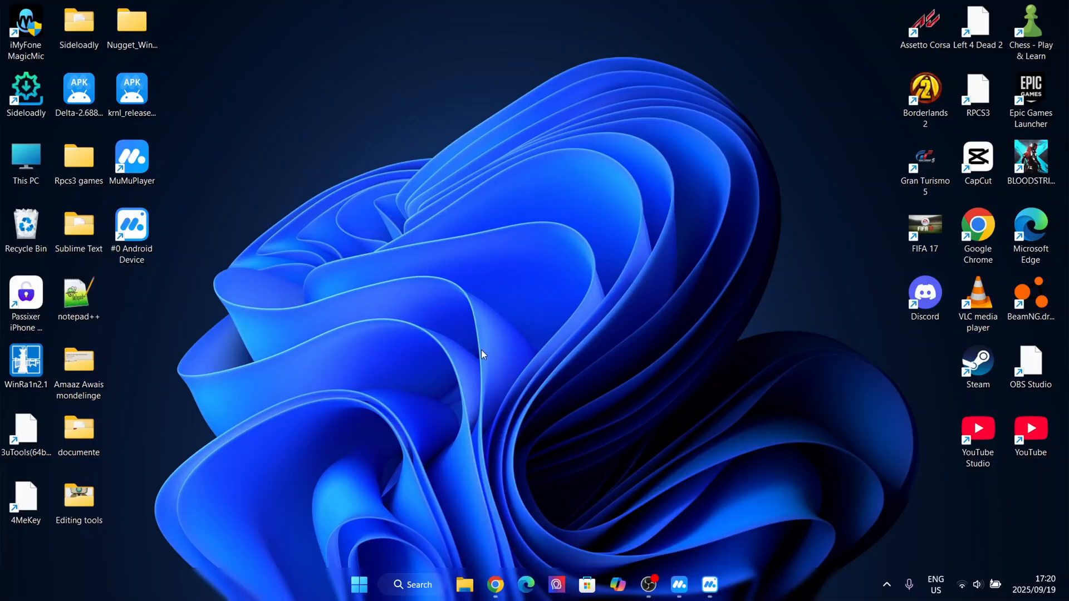
mouse_move(162, 147)
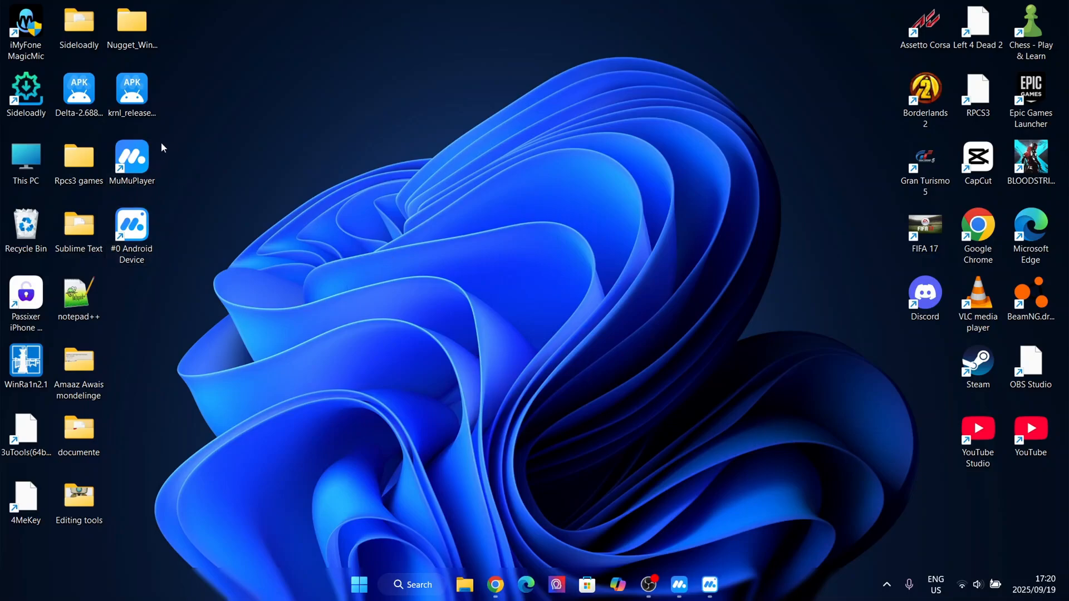
Dismiss the MuMuPlayer device manager, leaving the Windows desktop clear.
click(132, 157)
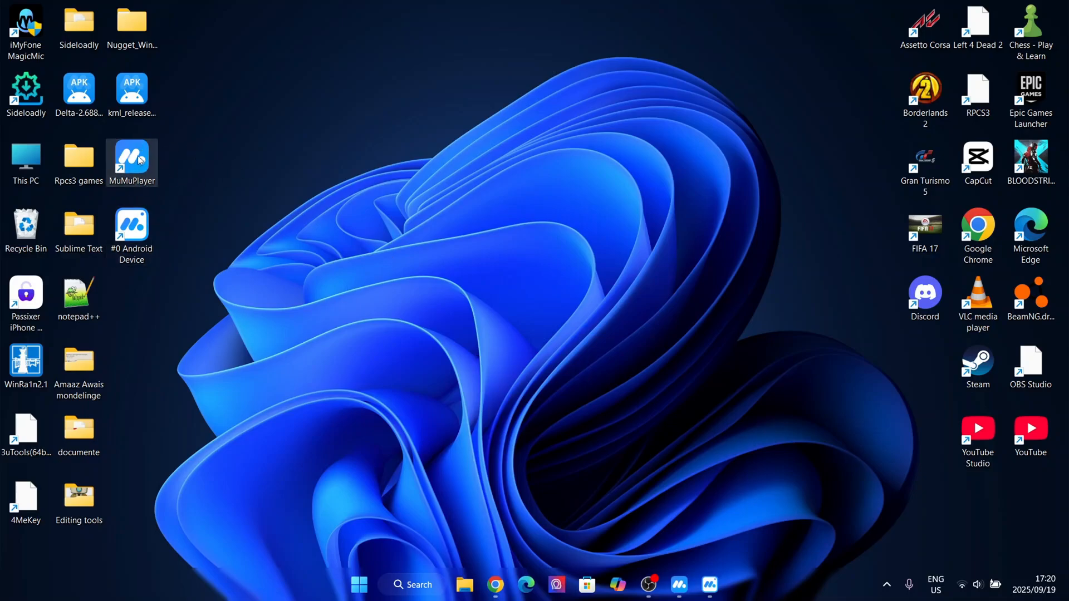
mouse_move(386, 247)
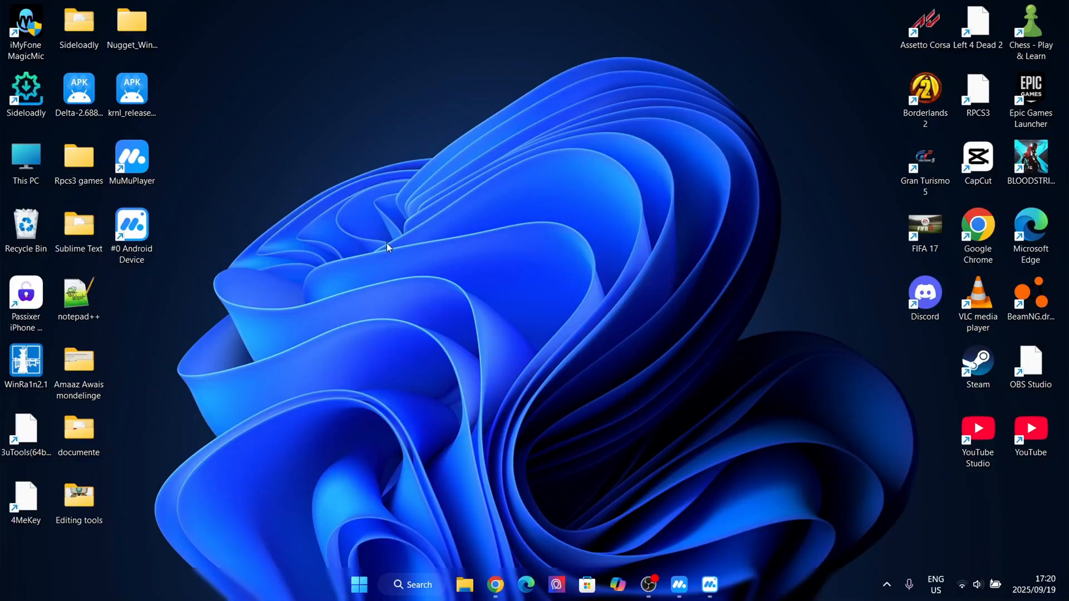
mouse_move(494, 533)
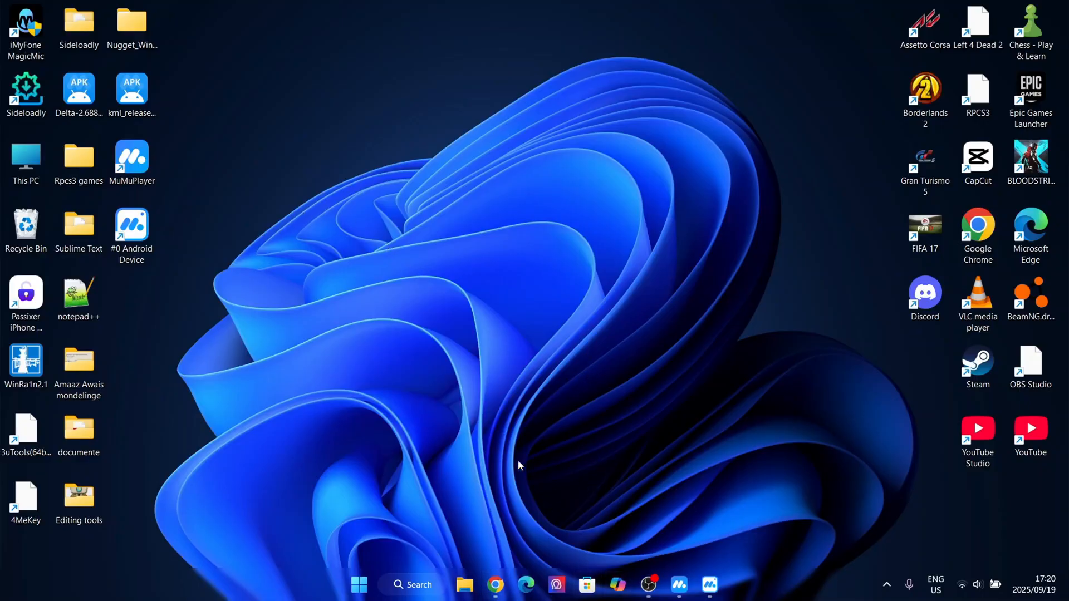
mouse_move(483, 331)
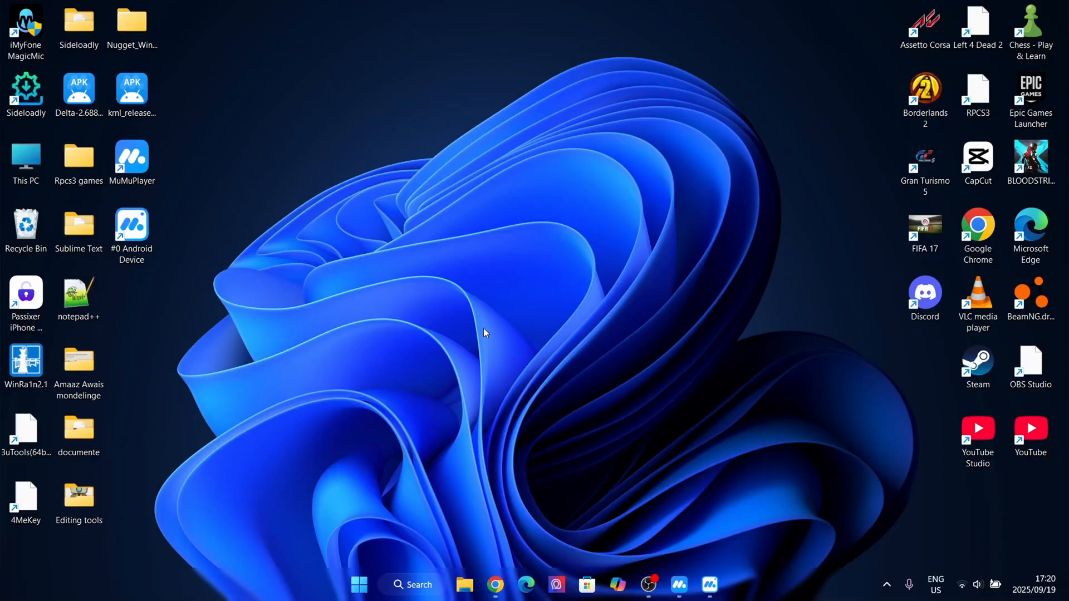
mouse_move(405, 354)
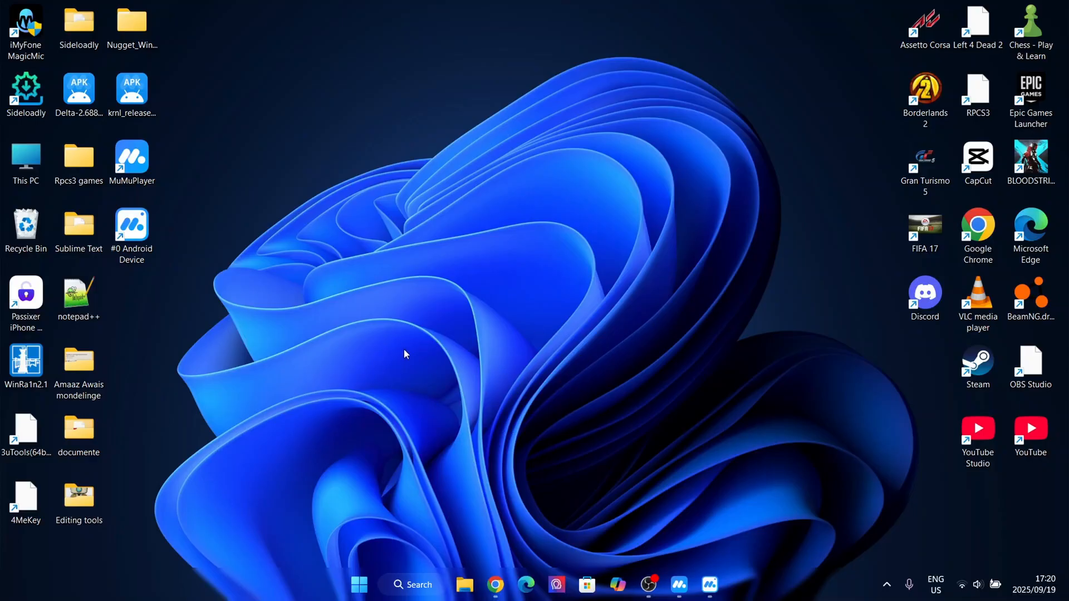
mouse_move(518, 236)
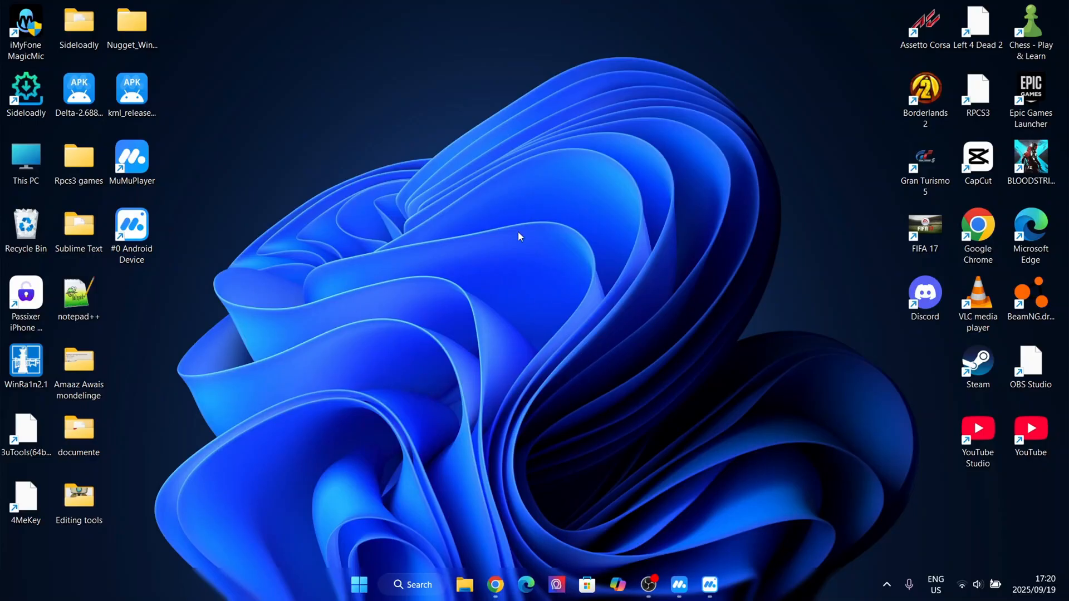
mouse_move(571, 364)
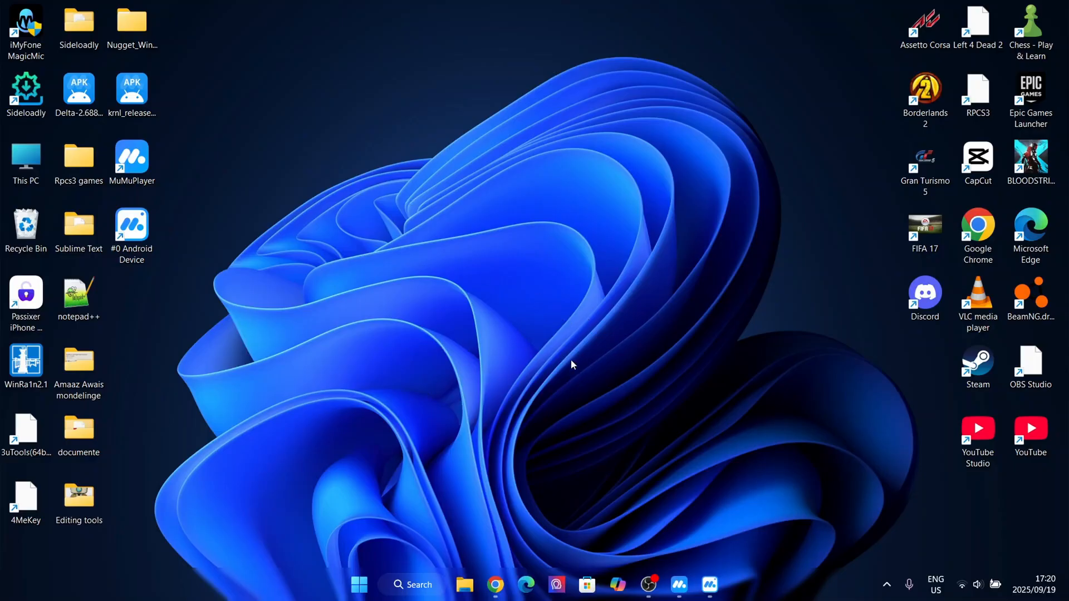
mouse_move(559, 361)
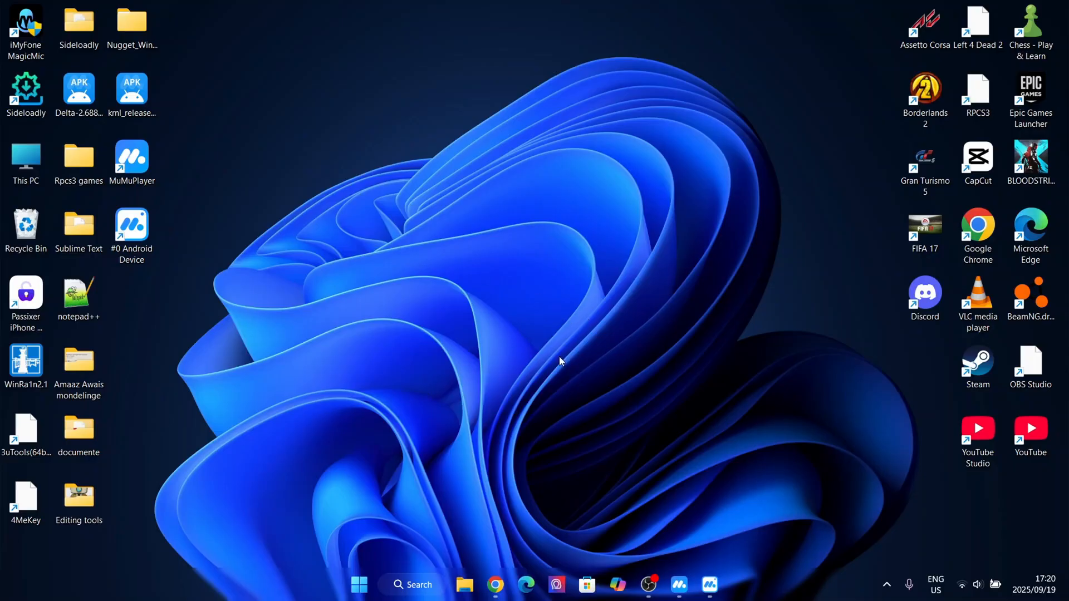
Bring the Linkvertise KRNL V2.689 page into view and locate its Get Link button.
click(494, 585)
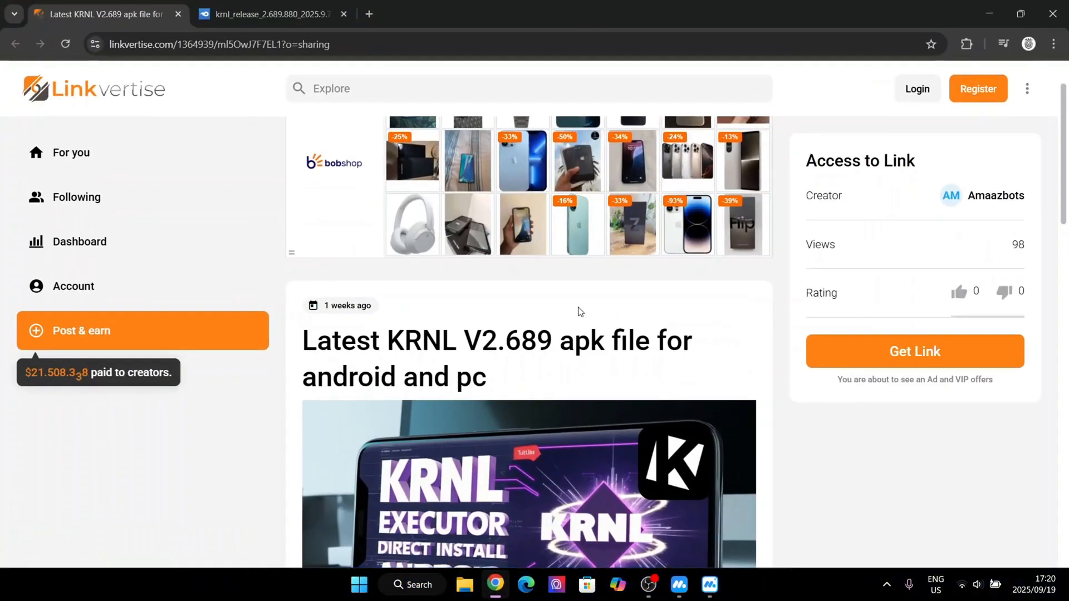
scroll(down, 3)
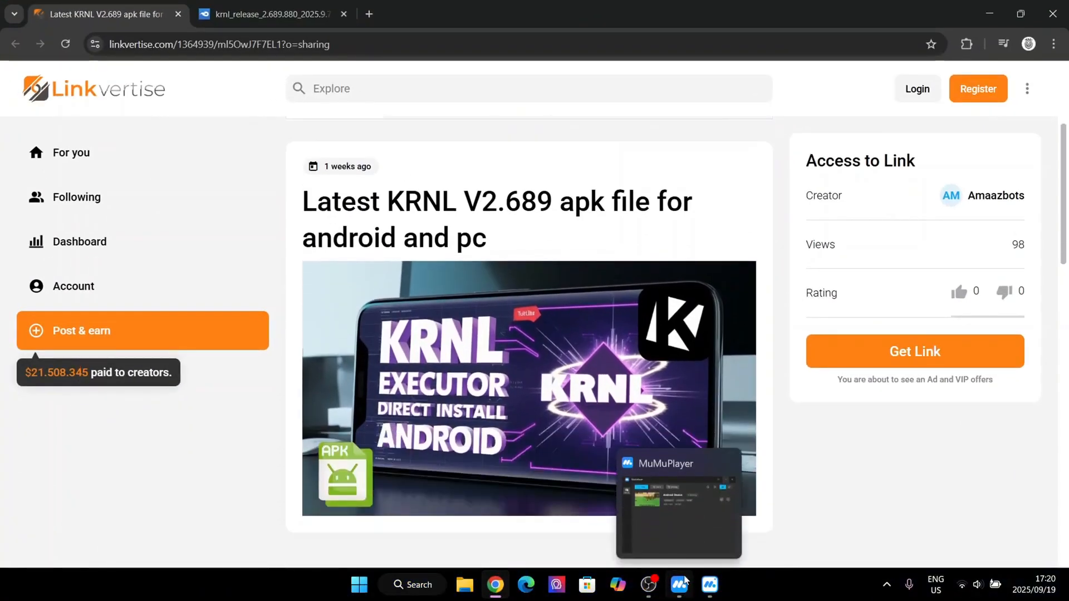
scroll(down, 3)
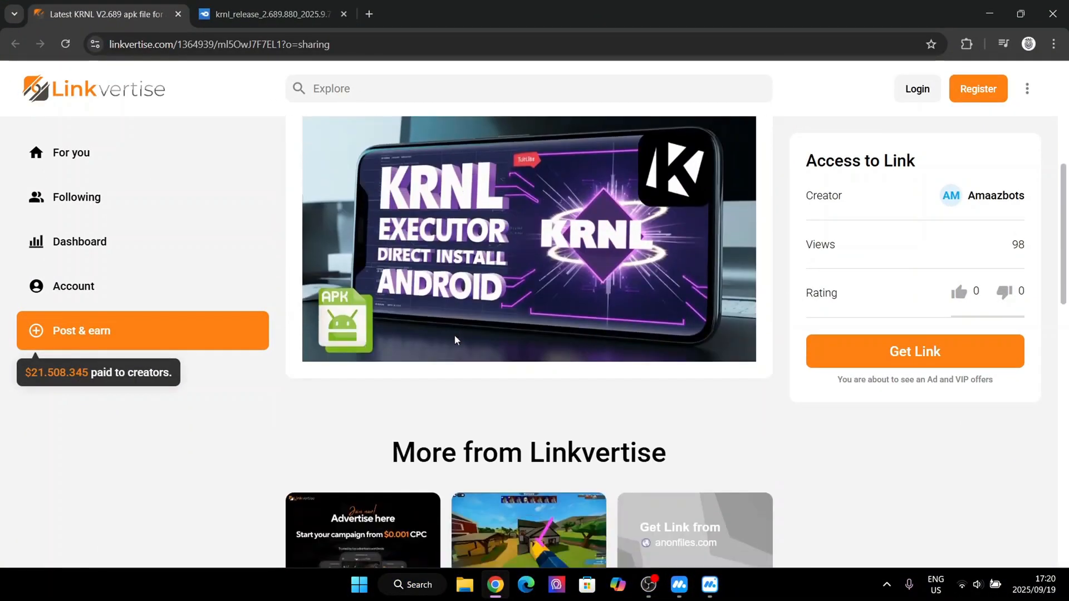
scroll(up, 3)
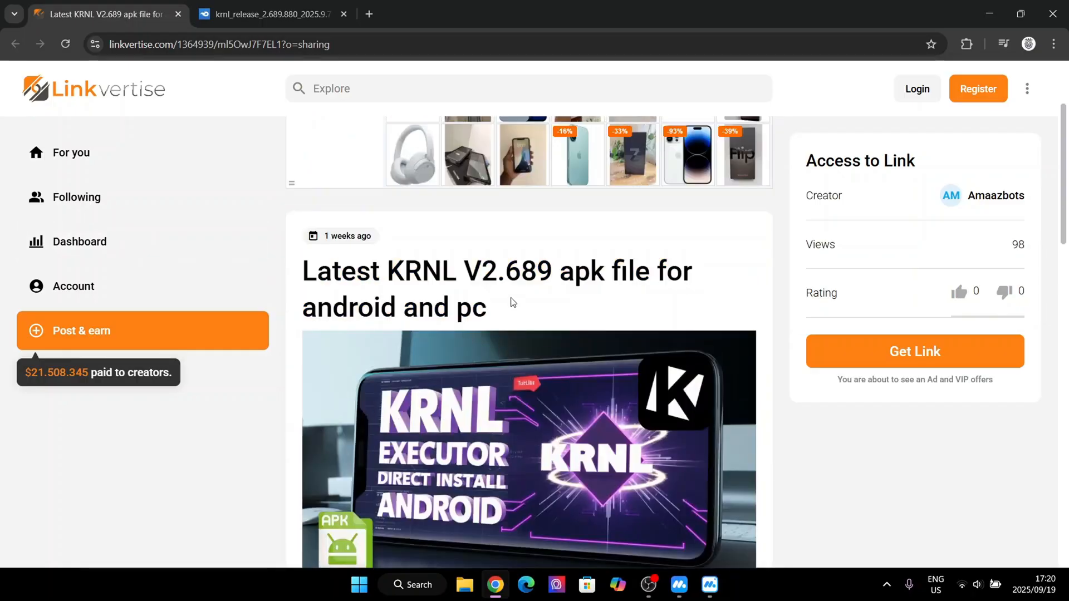
mouse_move(486, 293)
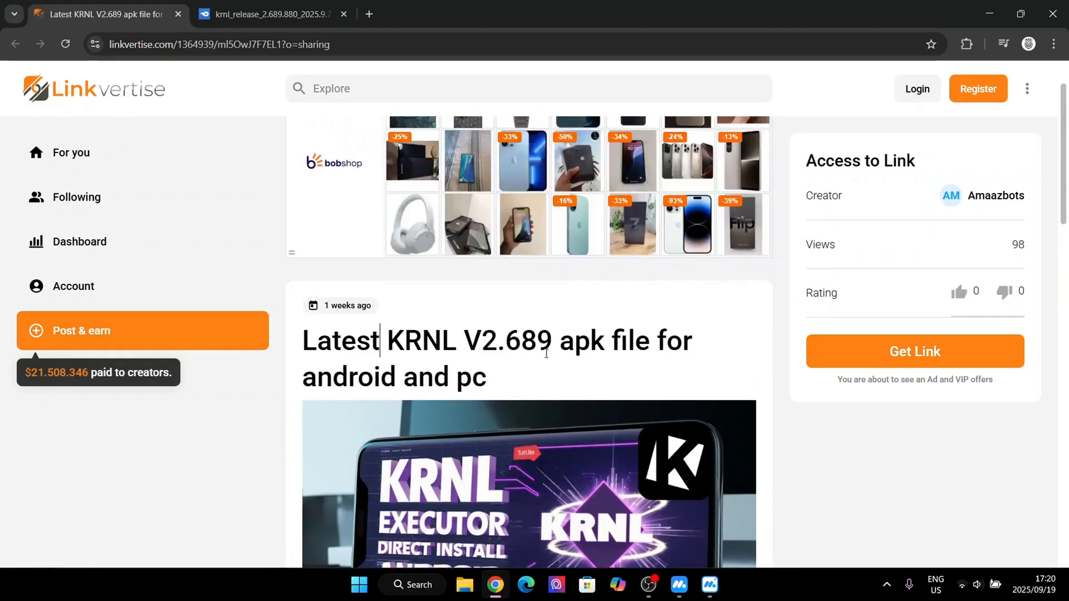
mouse_move(994, 351)
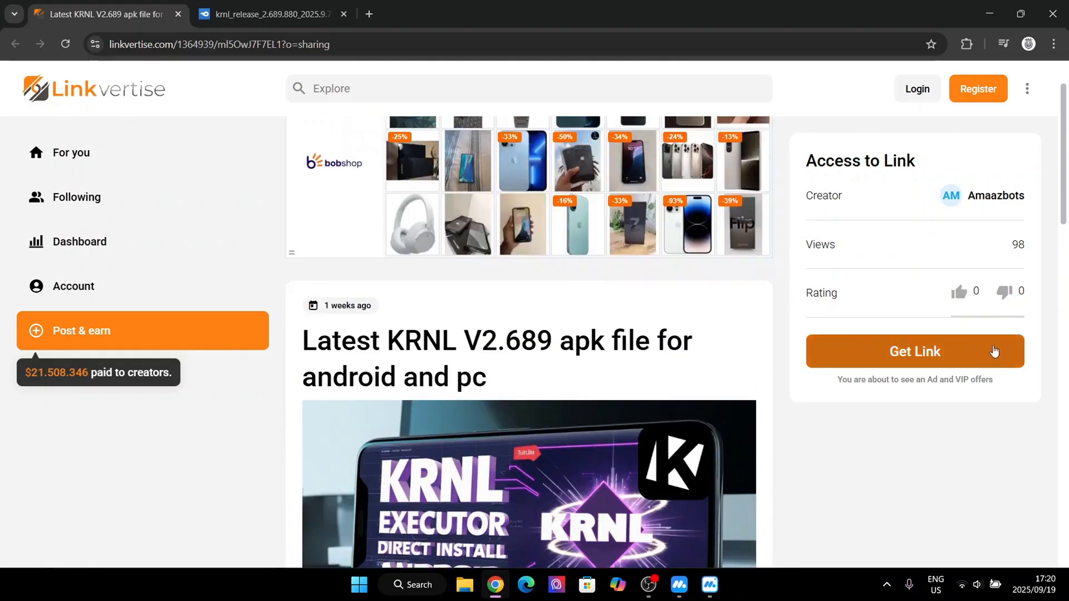
Request the link via free Get Link access, opening the MediaFire KRNL download page.
click(914, 351)
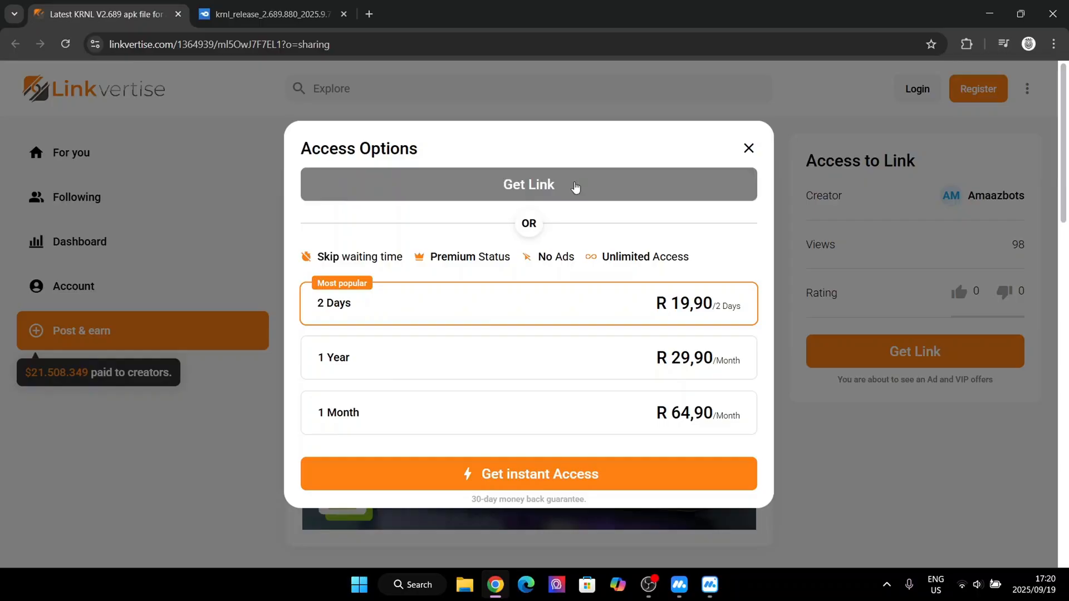
click(528, 183)
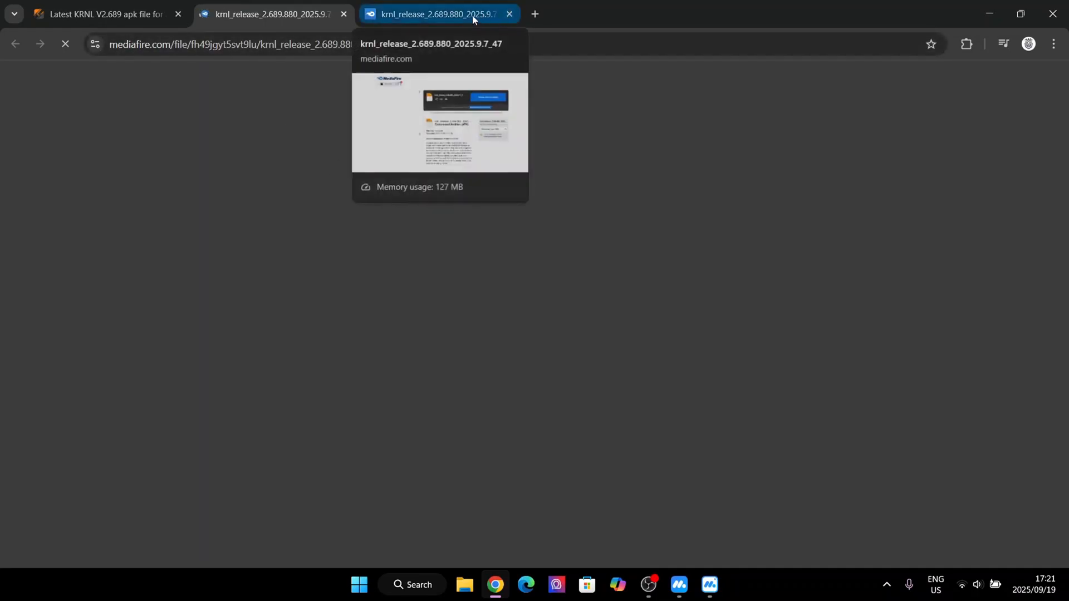
Close the duplicate MediaFire tab, leaving the krnl_release_2.689 APK download page.
click(507, 13)
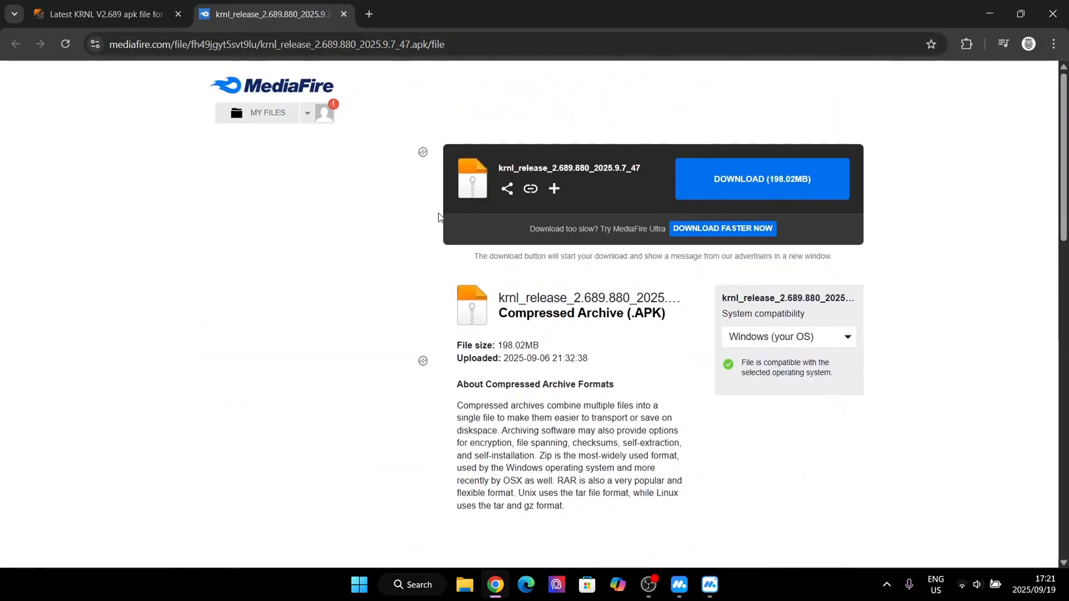
mouse_move(912, 96)
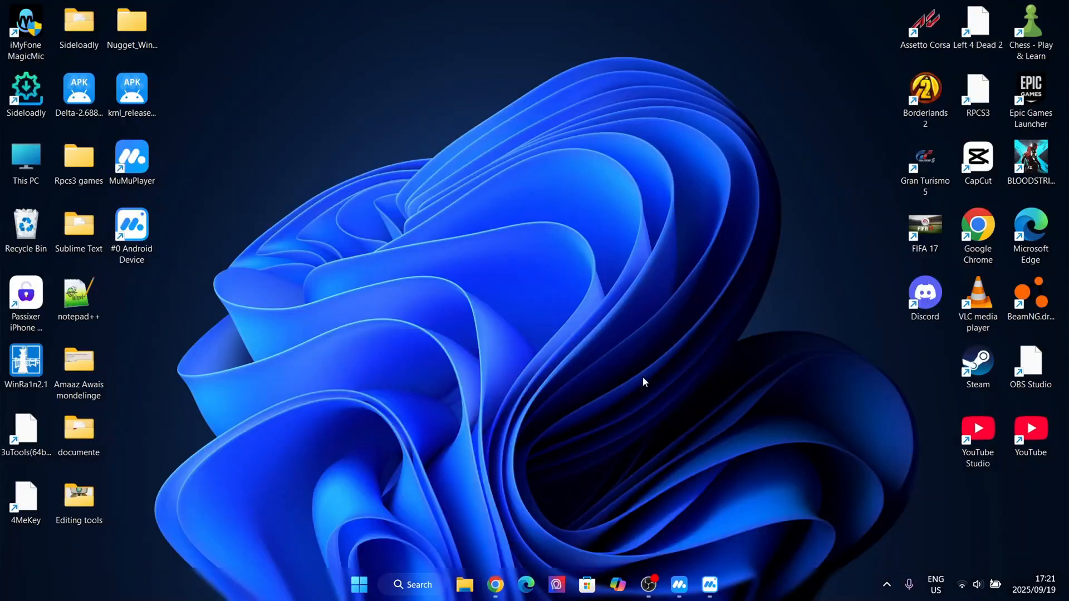
drag(132, 92, 395, 163)
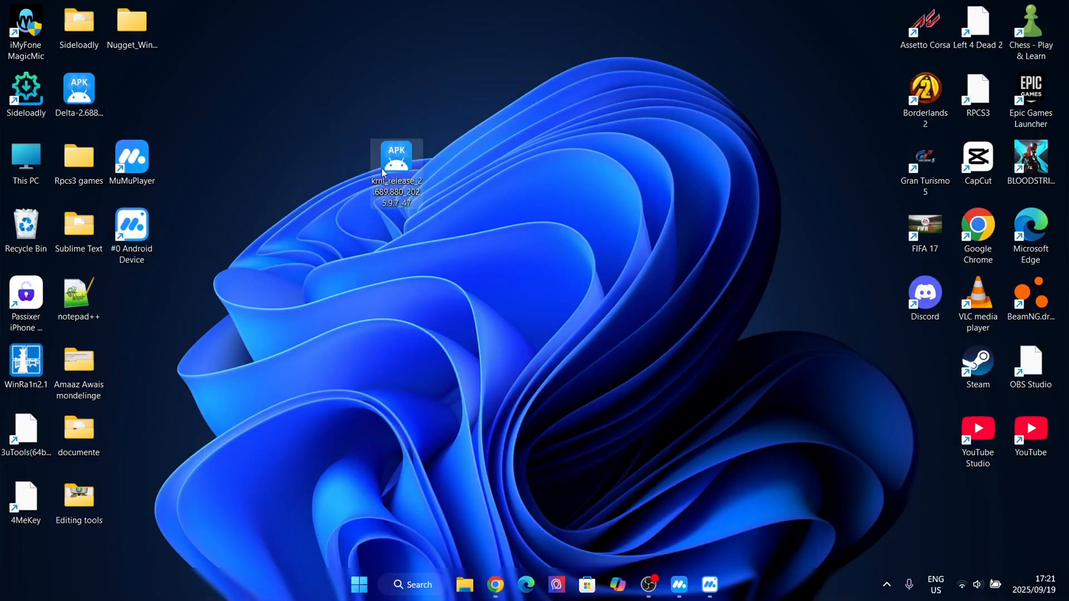
drag(397, 164, 131, 93)
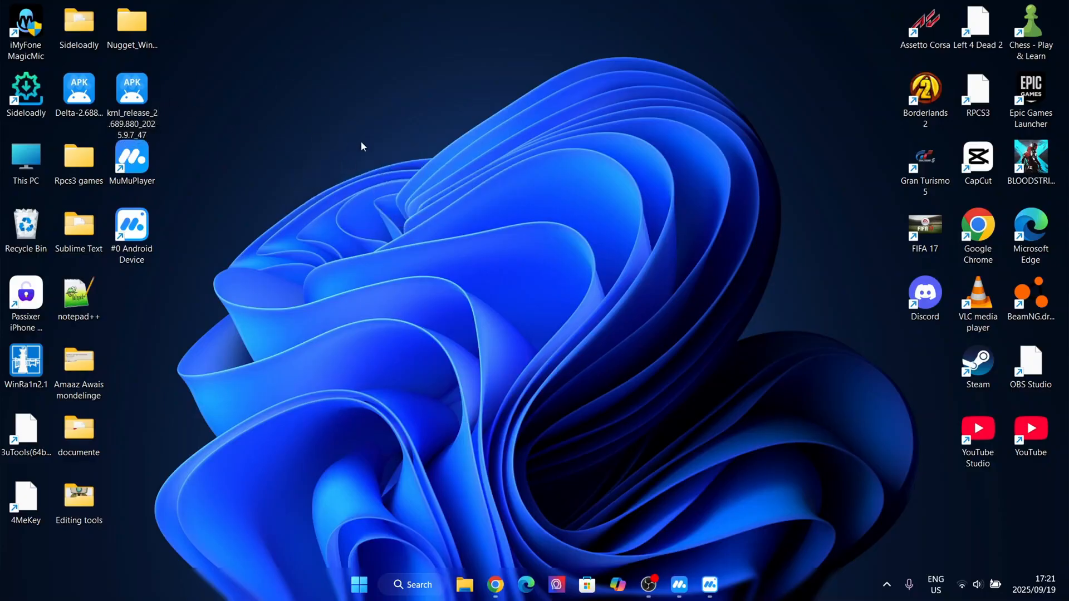
click(710, 584)
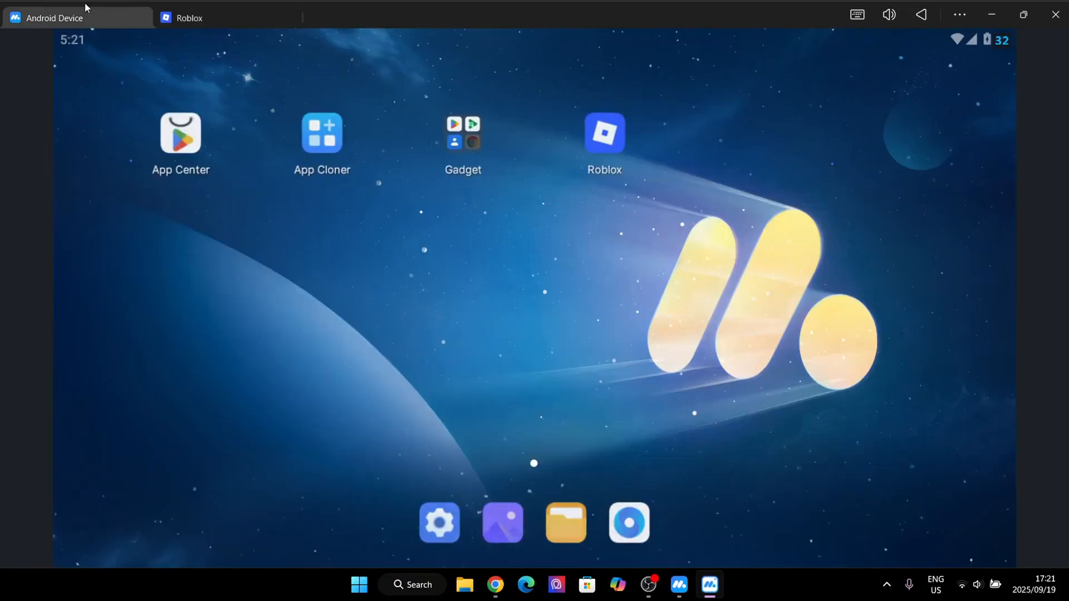
right_click(604, 133)
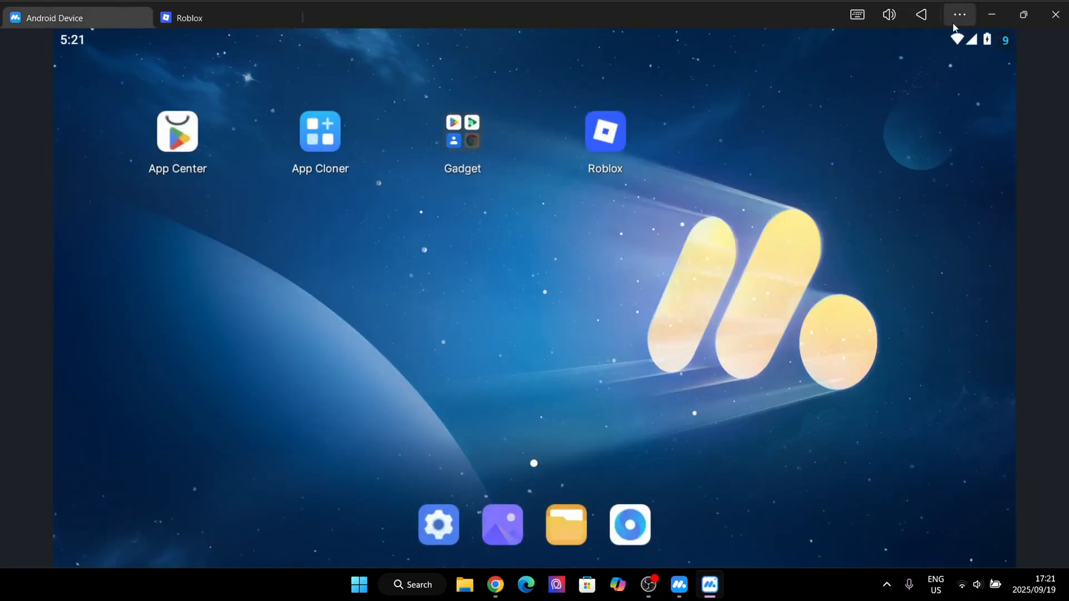
click(958, 15)
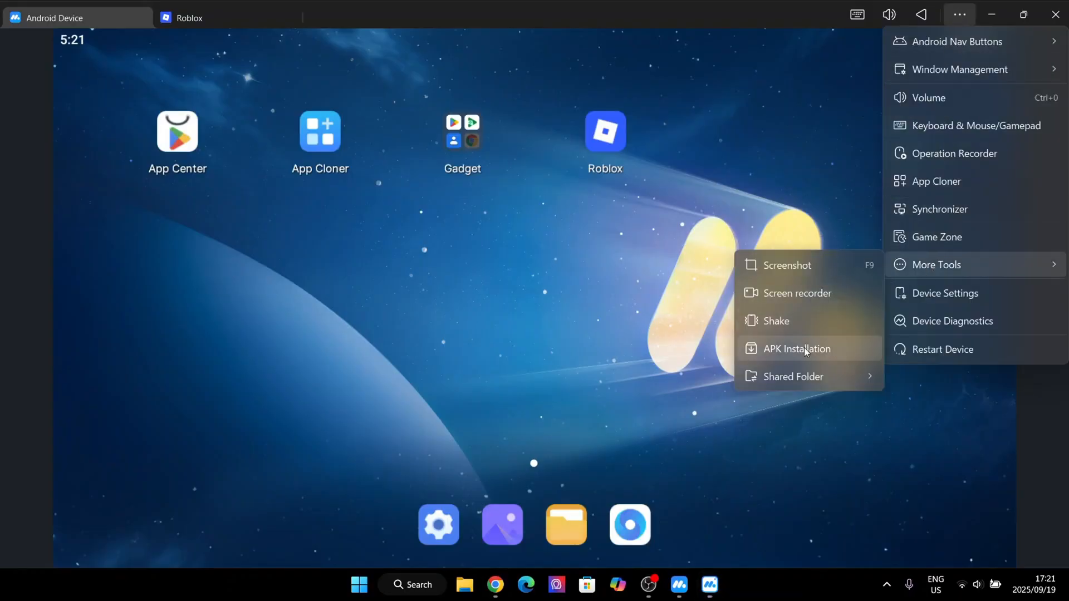
click(797, 349)
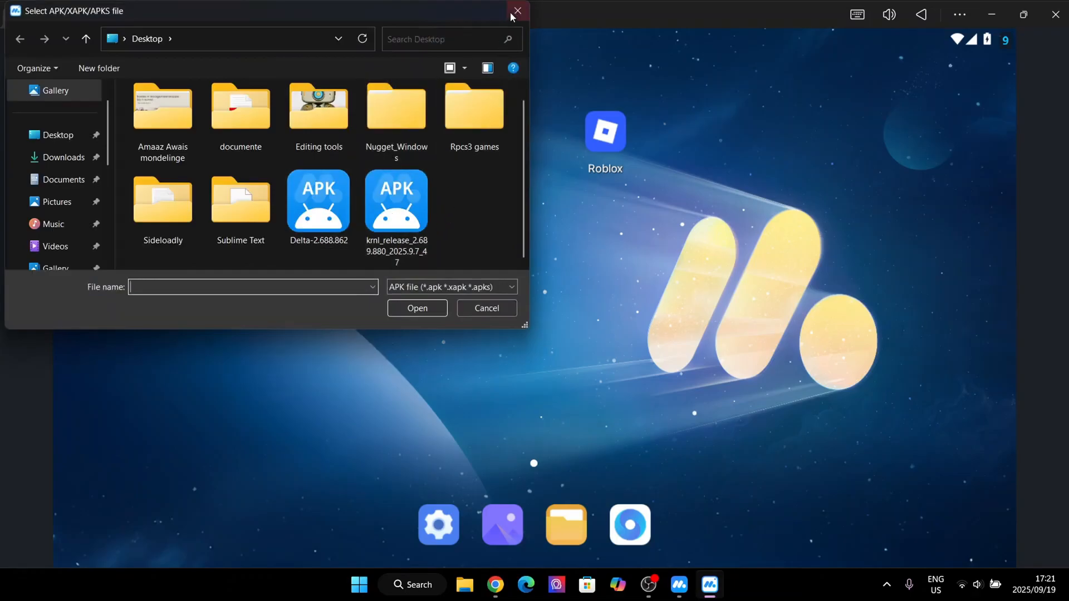
click(515, 12)
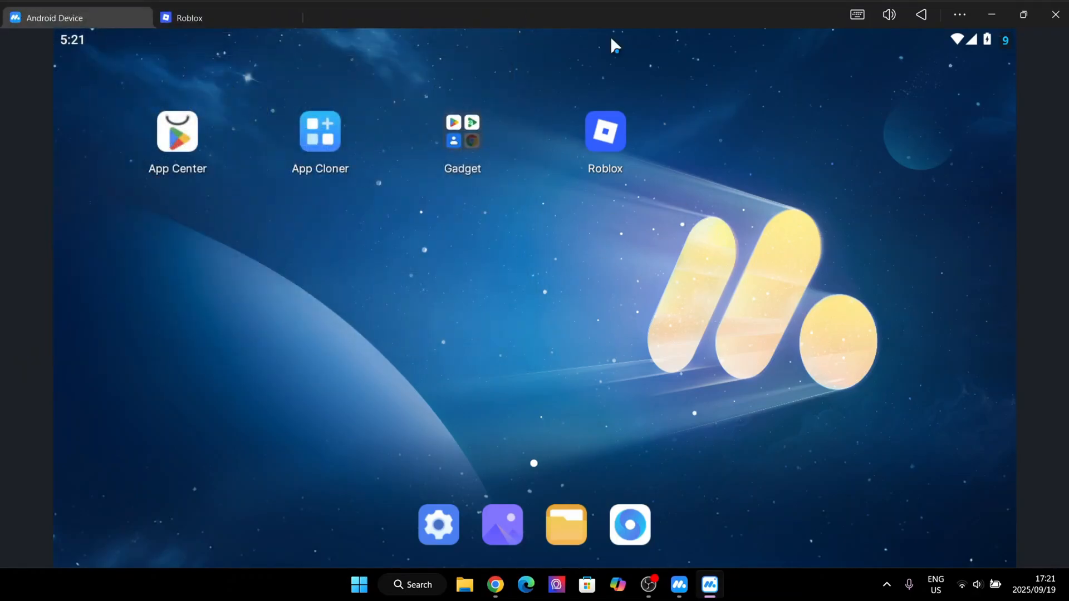
mouse_move(563, 162)
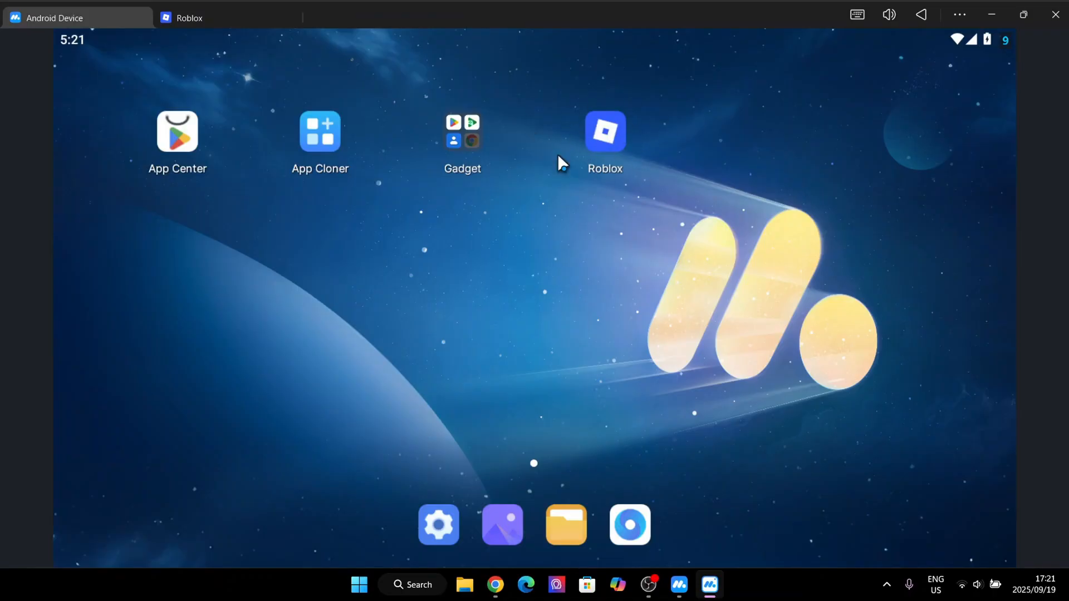
mouse_move(714, 236)
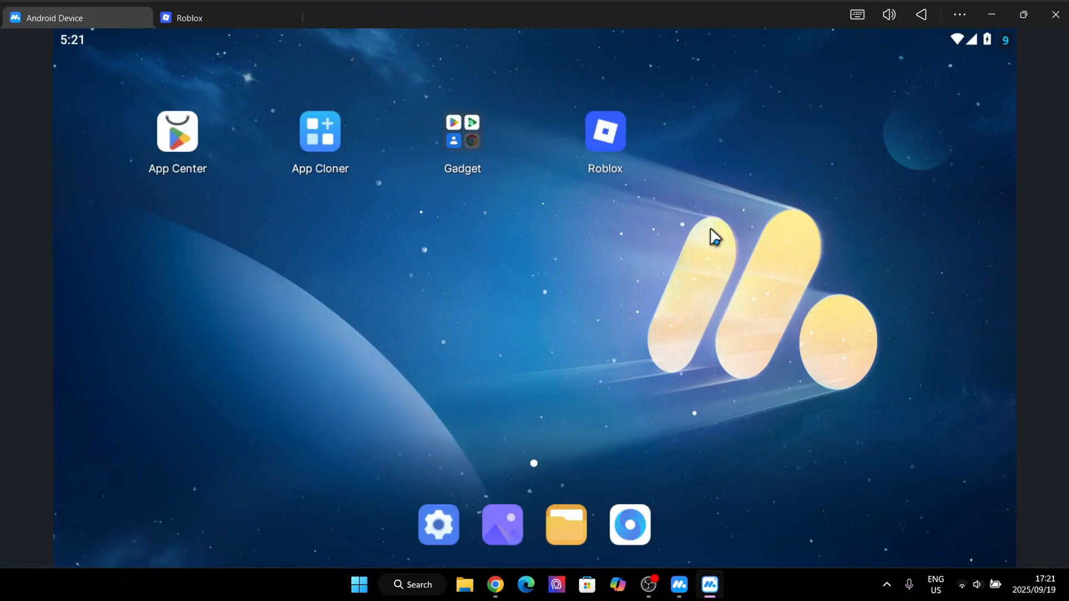
mouse_move(267, 5)
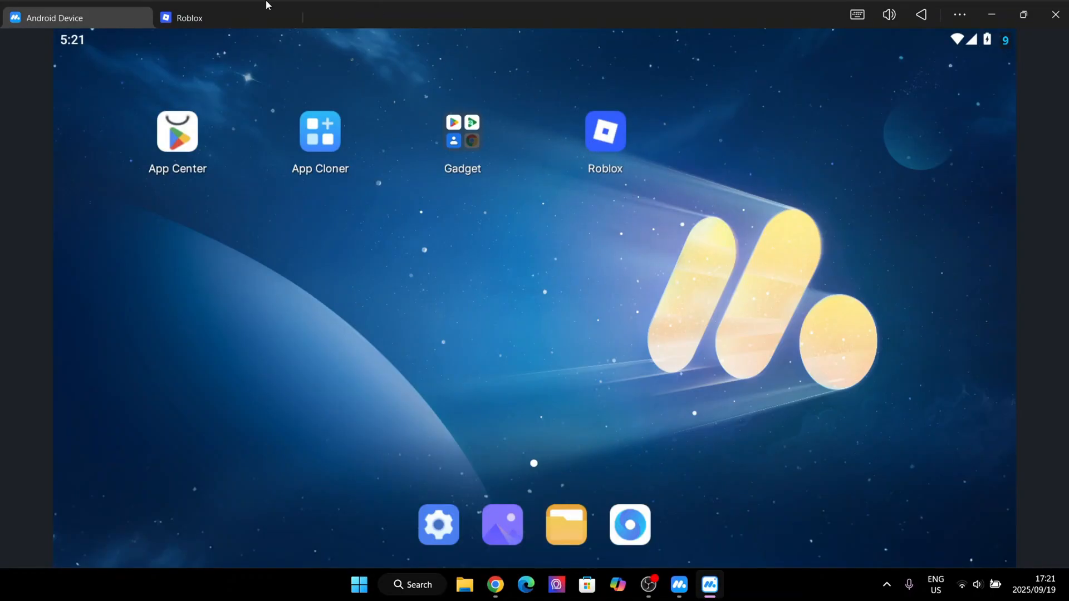
click(189, 18)
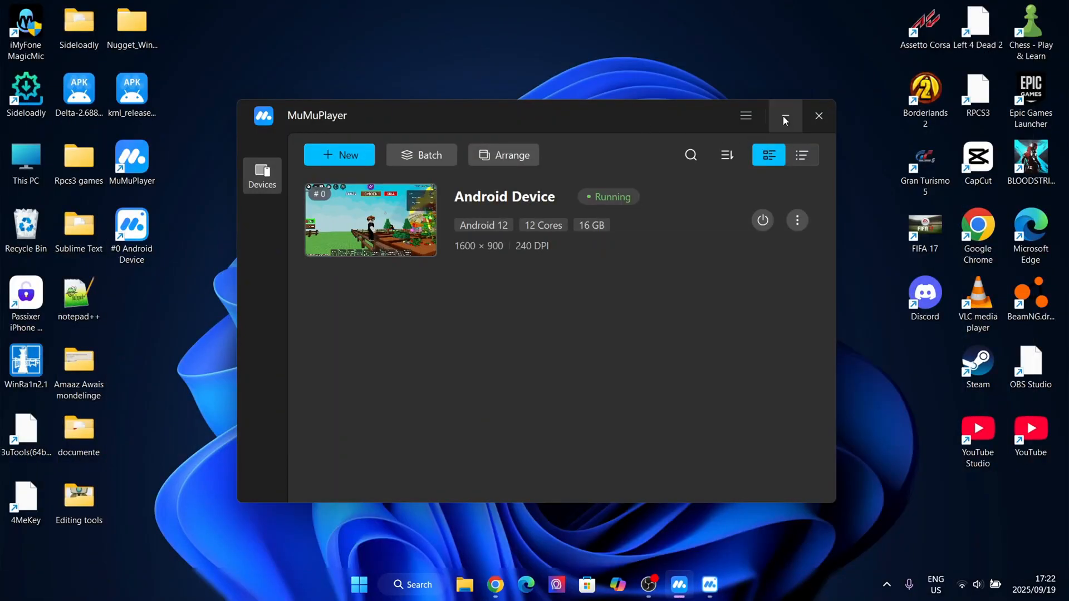
Minimize the MuMuPlayer device manager so only the desktop shows.
click(783, 116)
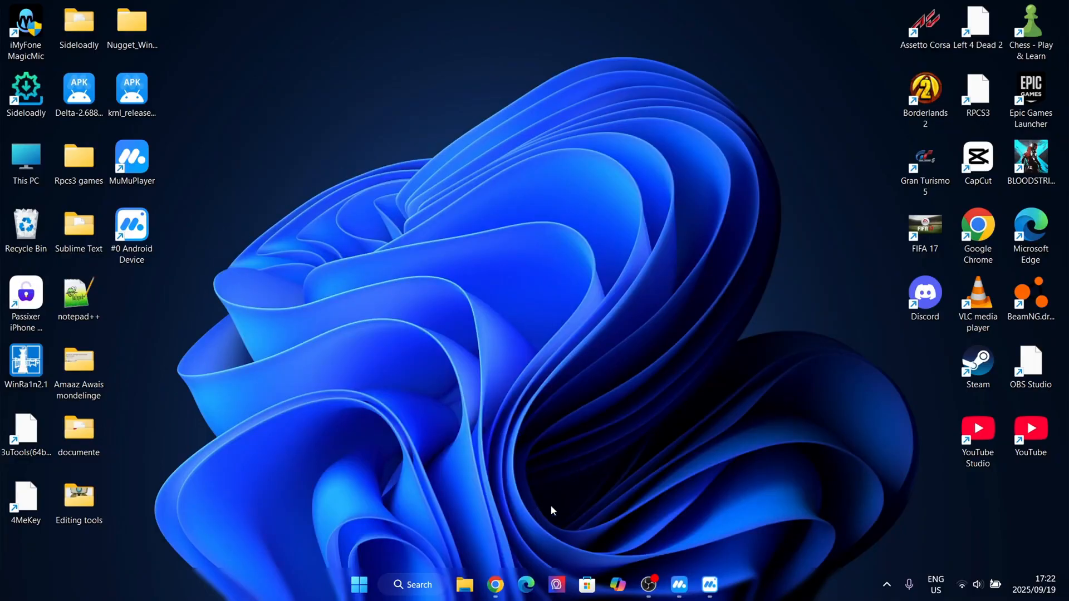
mouse_move(591, 502)
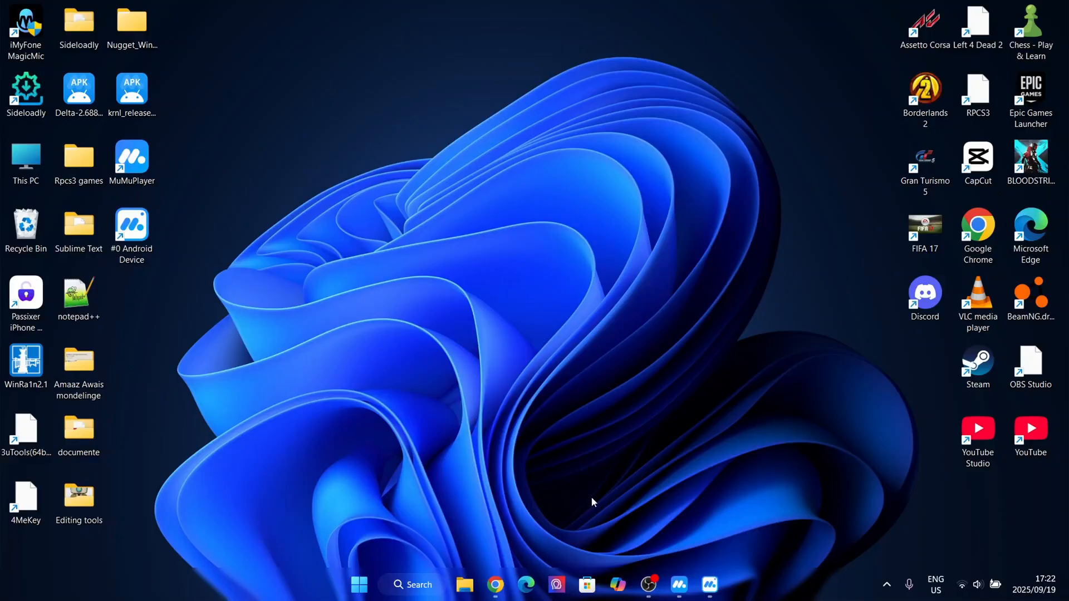
mouse_move(492, 506)
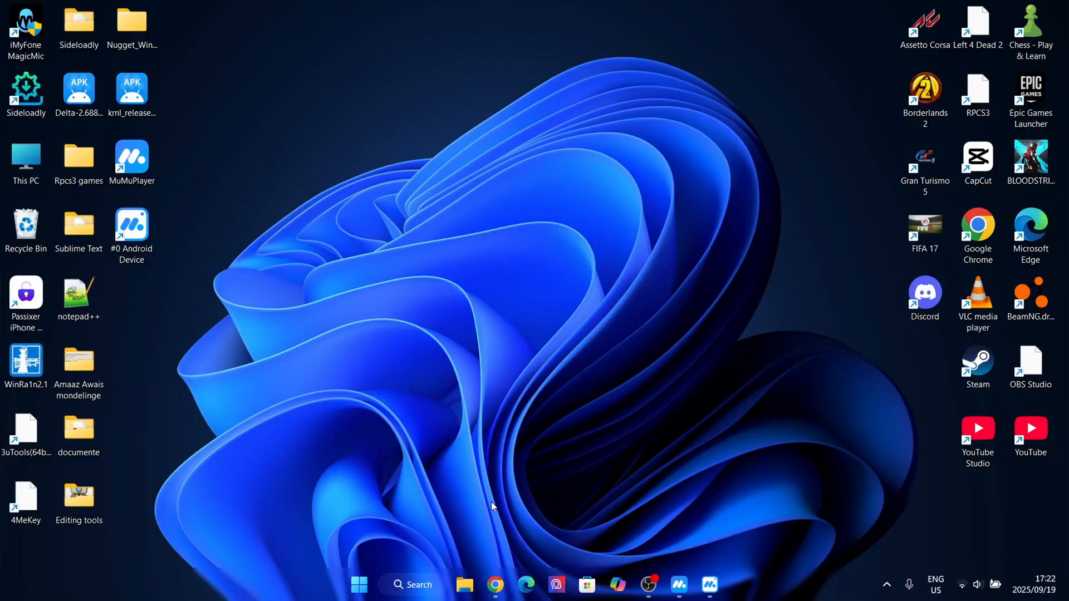